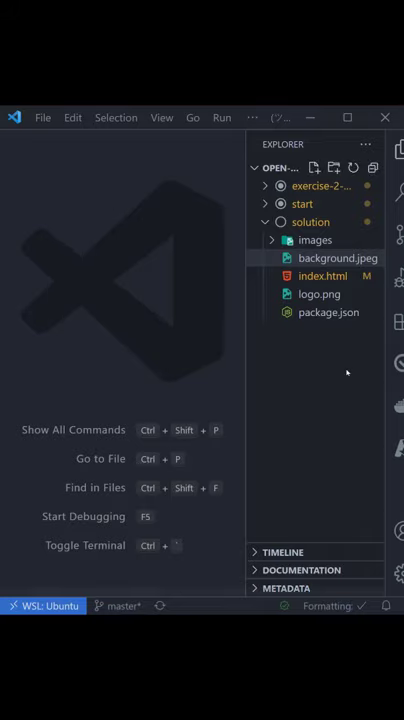
- Move background.jpeg and logo.png into the images folder and open index.html
left_click(318, 294)
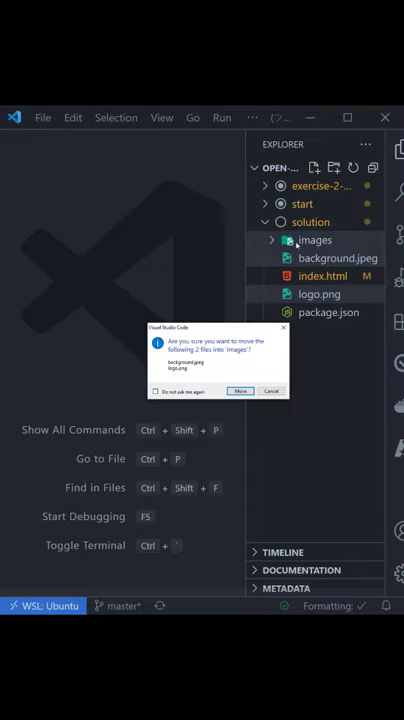
left_click(240, 390)
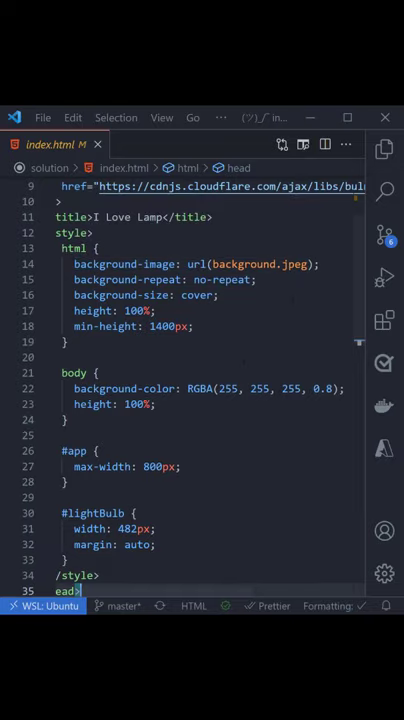
- Bring up the Find widget over index.html with regular-expression matching enabled
key("Ctrl+f")
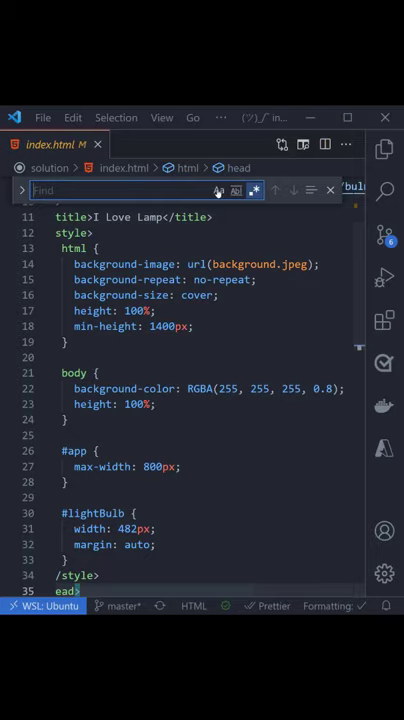
mouse_move(235, 190)
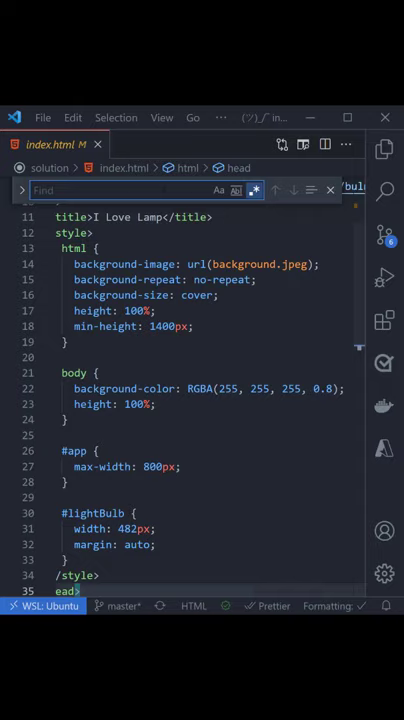
- Search jpeg|png, select all matches and prefix the paths with images/ so the logo reads images/logo.png
type("jpe")
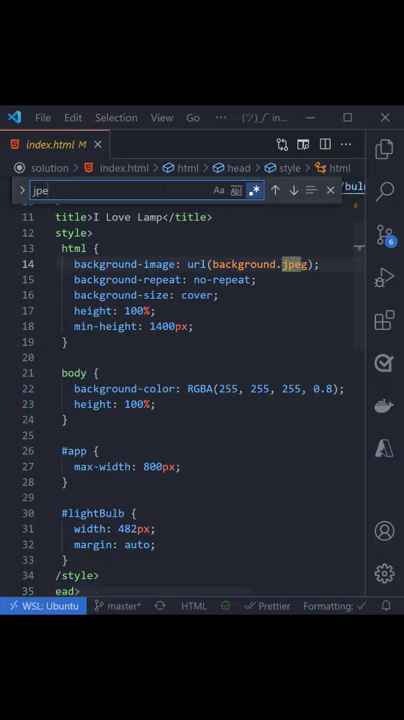
type("g")
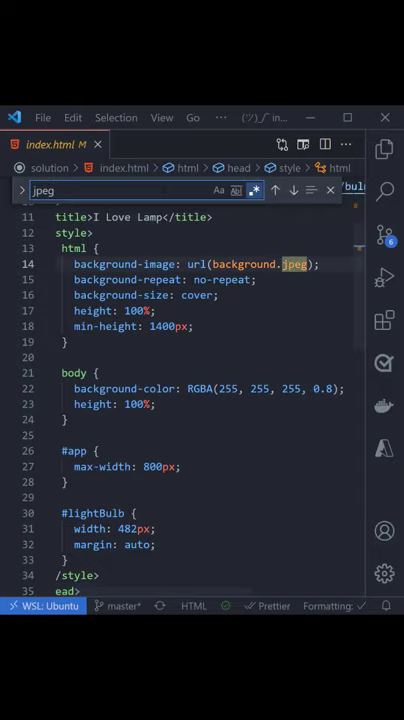
scroll("down", 3)
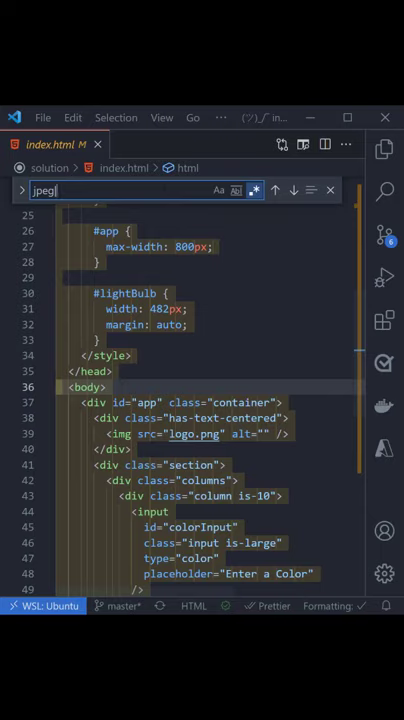
type("png")
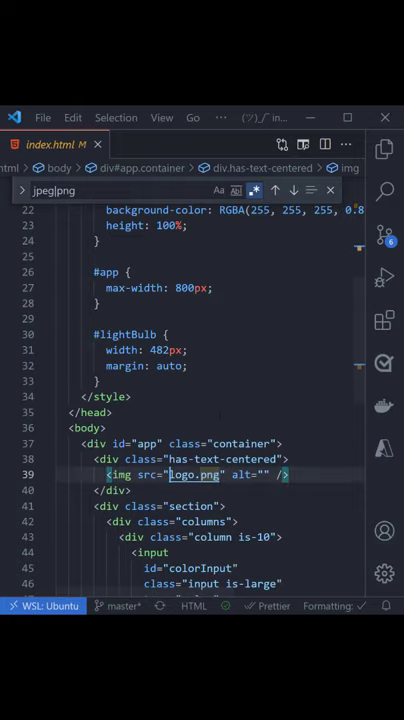
type("images/")
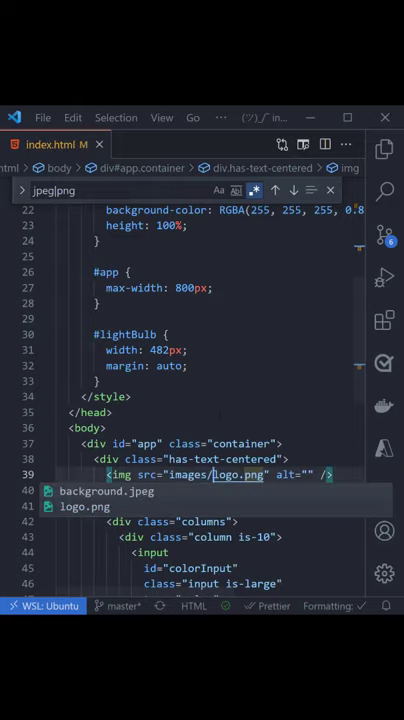